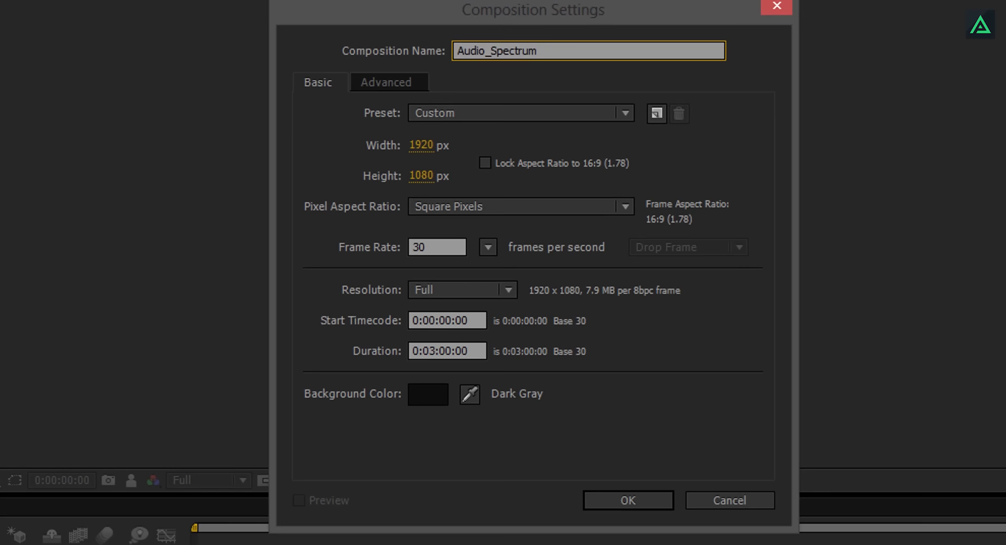
# - Confirm the Audio_Spectrum composition and give the background Position a wiggle(2,10) expression
pyautogui.click(446, 339)
pyautogui.write('wiggle(')
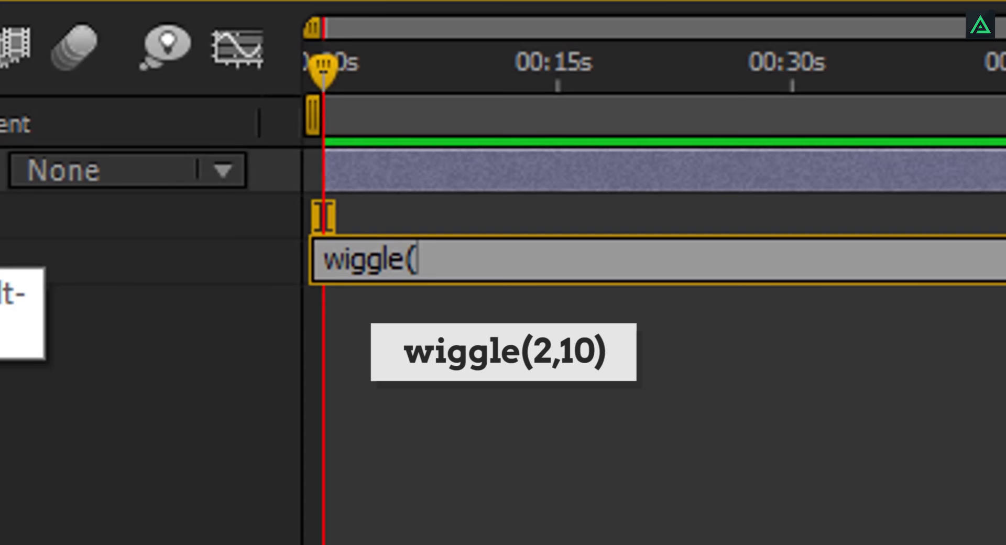
pyautogui.write('2,10')
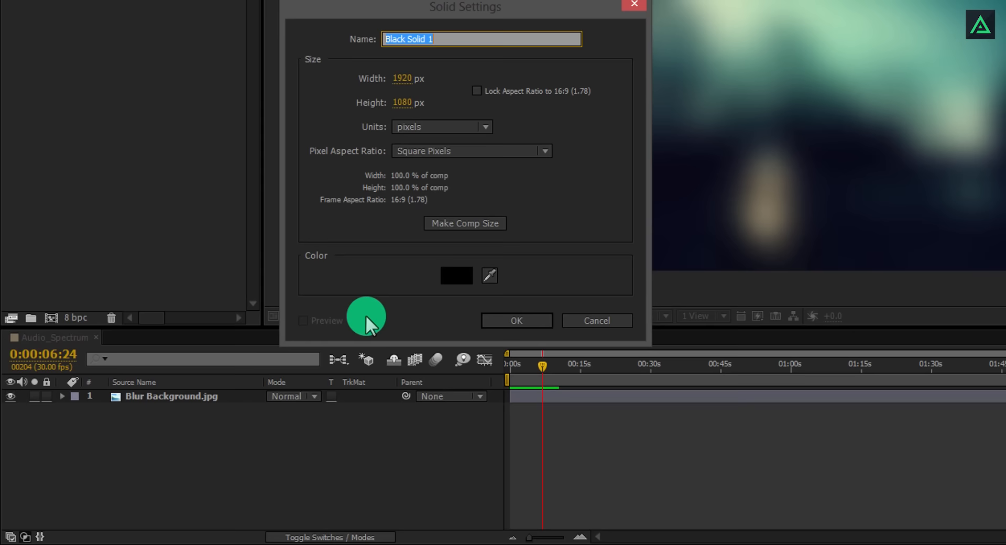
# - Create a black solid named Audio Reactor and pick the Ellipse tool for its circular mask
pyautogui.write('Audio Reactor')
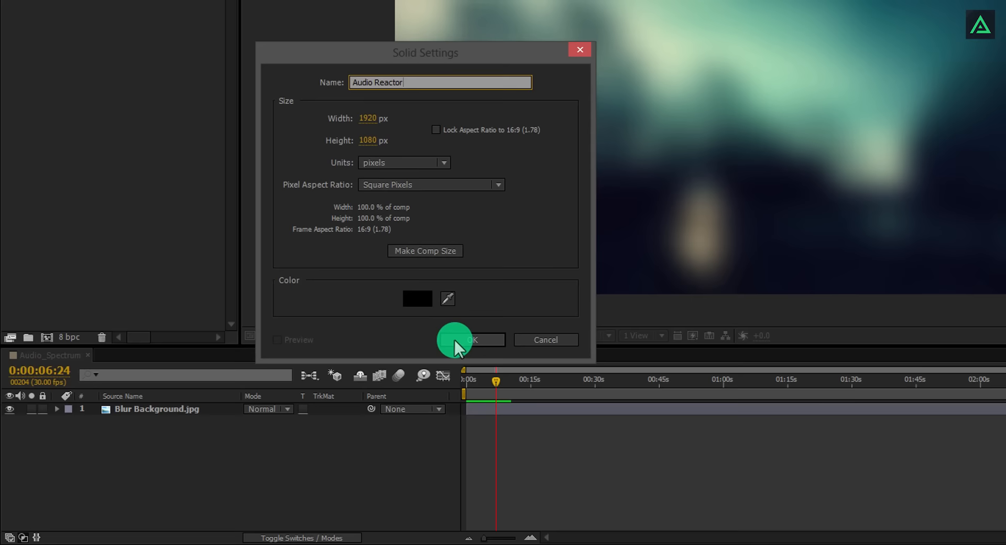
pyautogui.click(471, 340)
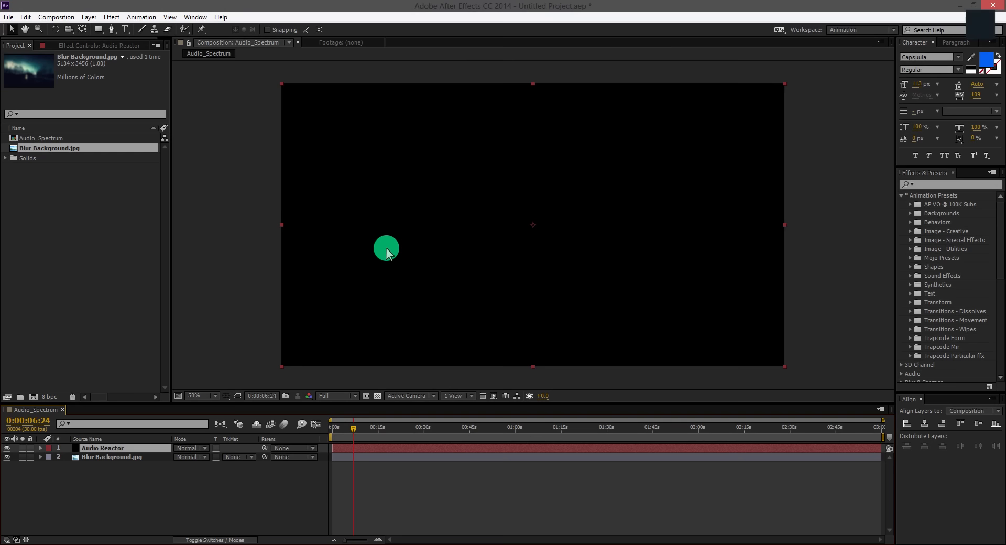
pyautogui.click(143, 28)
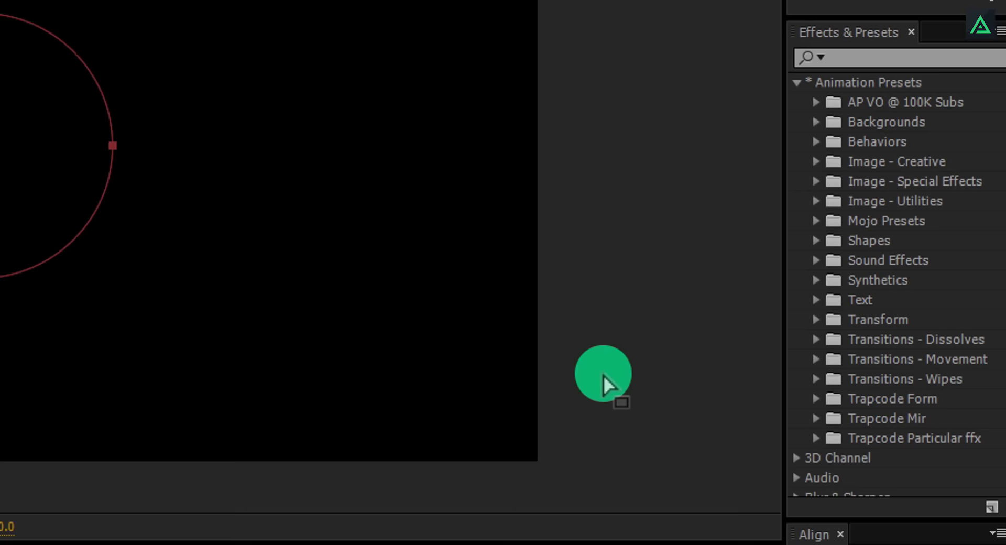
# - Find Audio Spectrum via the 'spec' search and apply it to the Audio Reactor solid
pyautogui.write('spec')
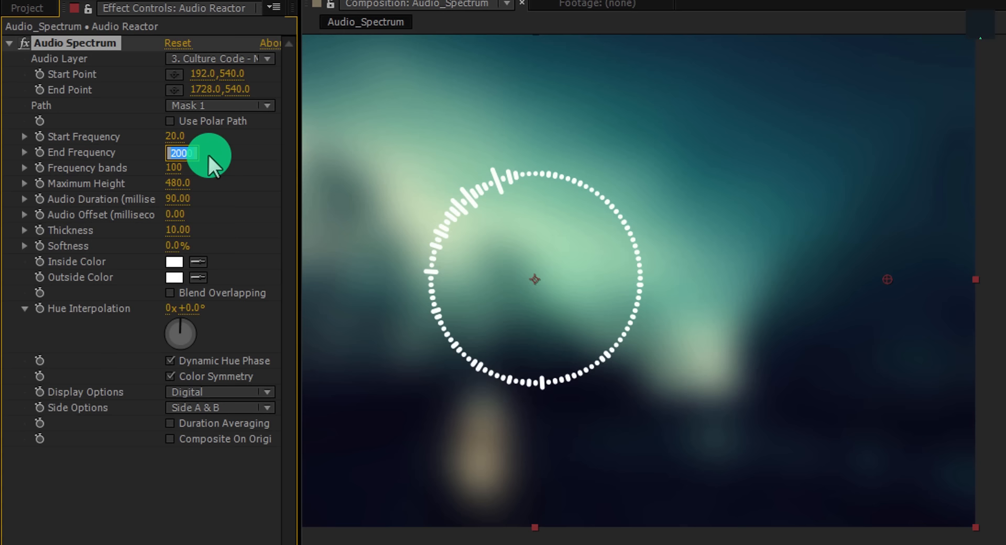
# - Set Audio Spectrum End Frequency to 300 and Side Options to Side B
pyautogui.click(219, 406)
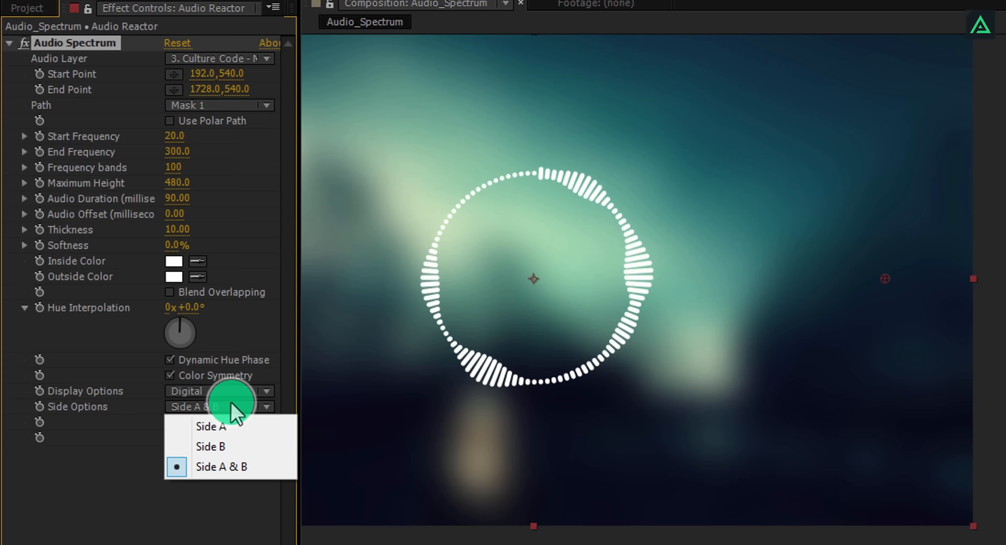
pyautogui.click(210, 446)
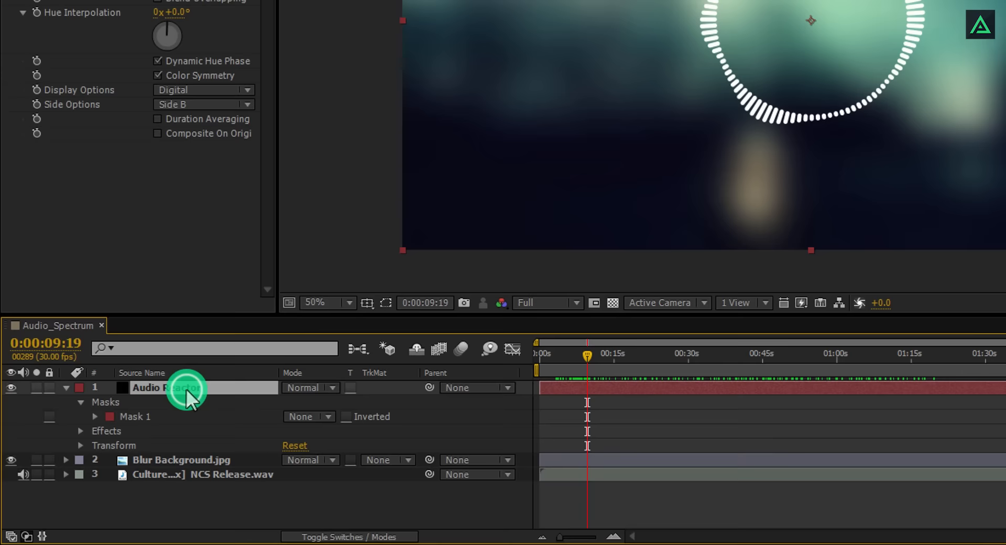
# - Duplicate Mask 1 into a second circular mask to be scaled inside the ring
pyautogui.press('ctrl+d')
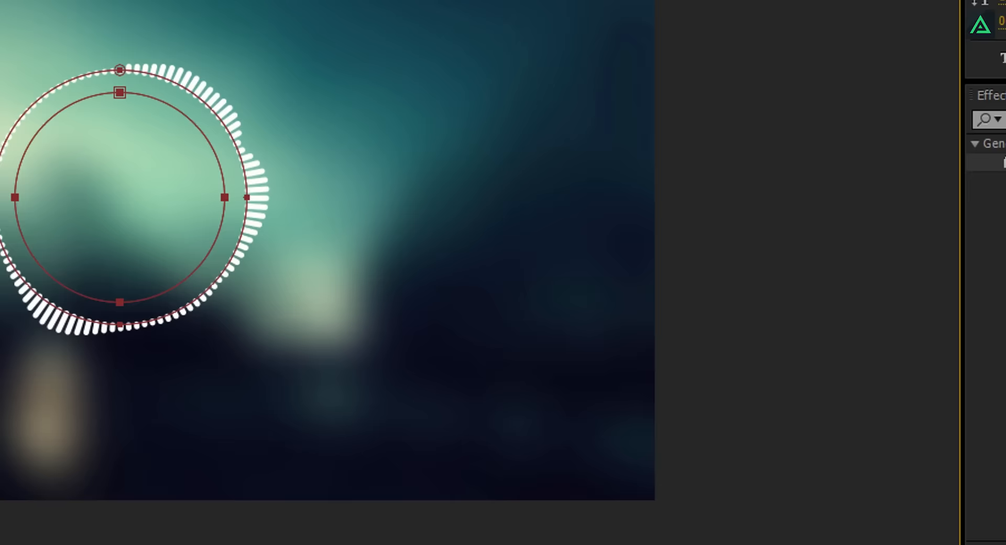
# - Apply the Stroke effect to Audio Reactor and set its Path to Mask 2
pyautogui.write('stroke')
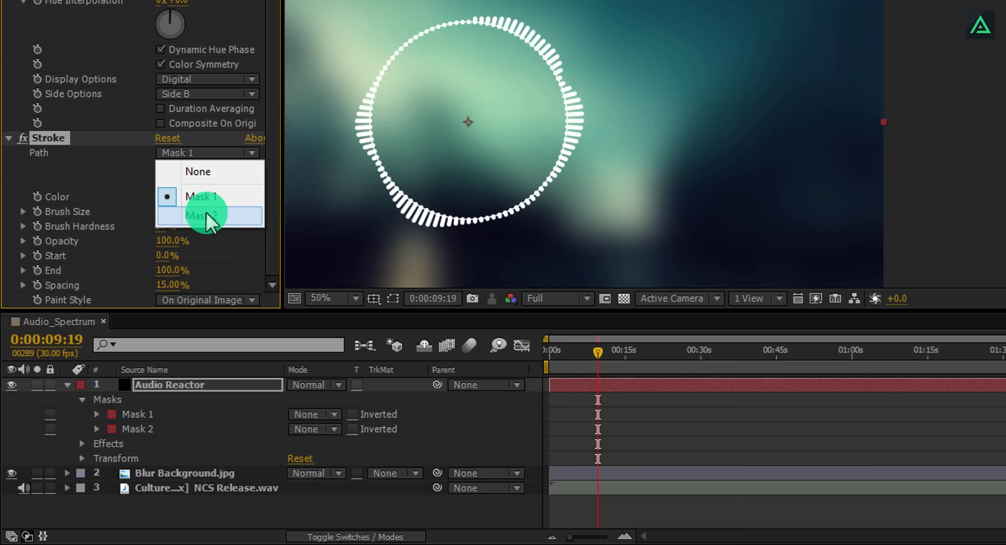
pyautogui.click(199, 216)
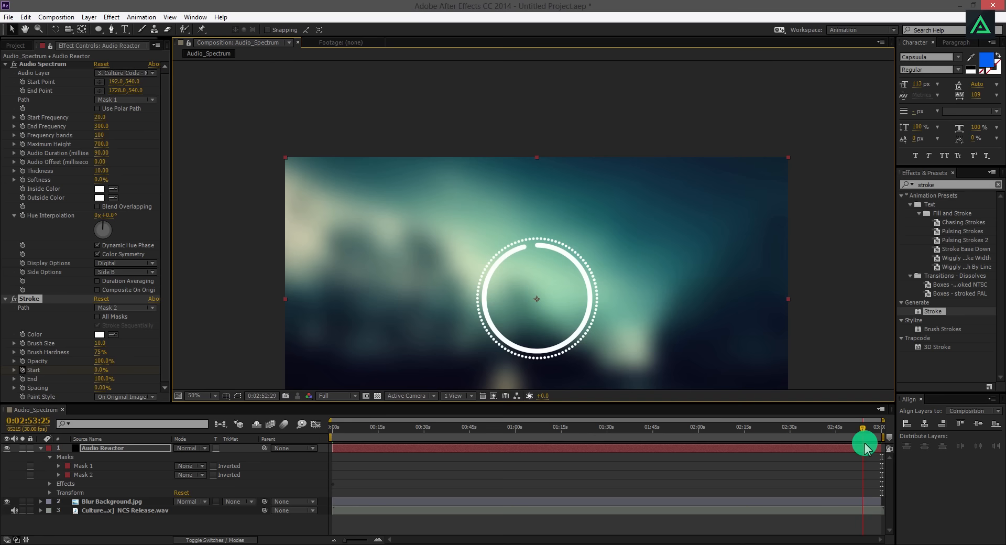
# - Move the time indicator to near the end of the song
pyautogui.moveTo(864, 443); pyautogui.dragTo(511, 452)
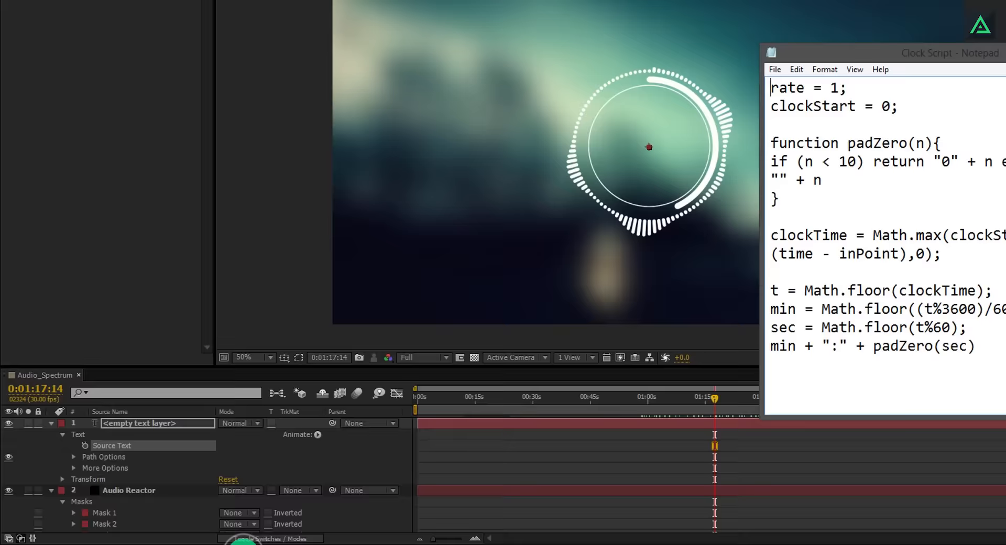
# - Select the whole clock script in Notepad for copying
pyautogui.press('ctrl+a')
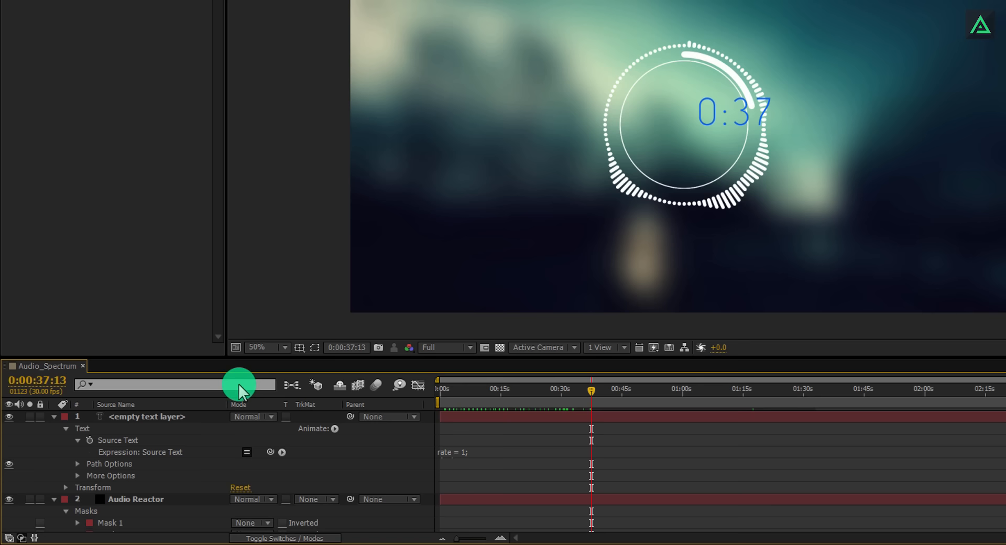
# - Paste the clock script as the text layer's Source Text expression
pyautogui.click(147, 416)
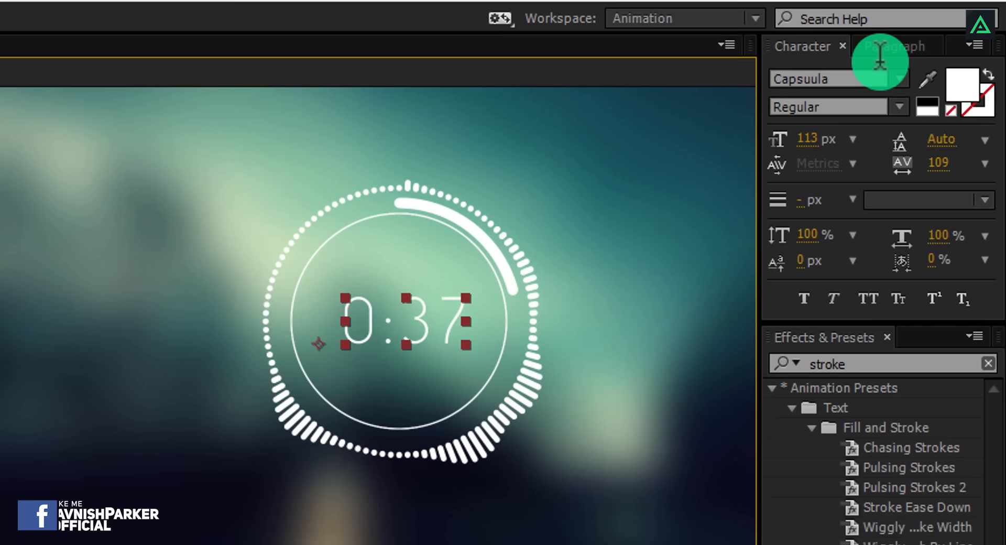
# - Left-align the timer text in the Paragraph panel so its digits stay anchored
pyautogui.click(892, 46)
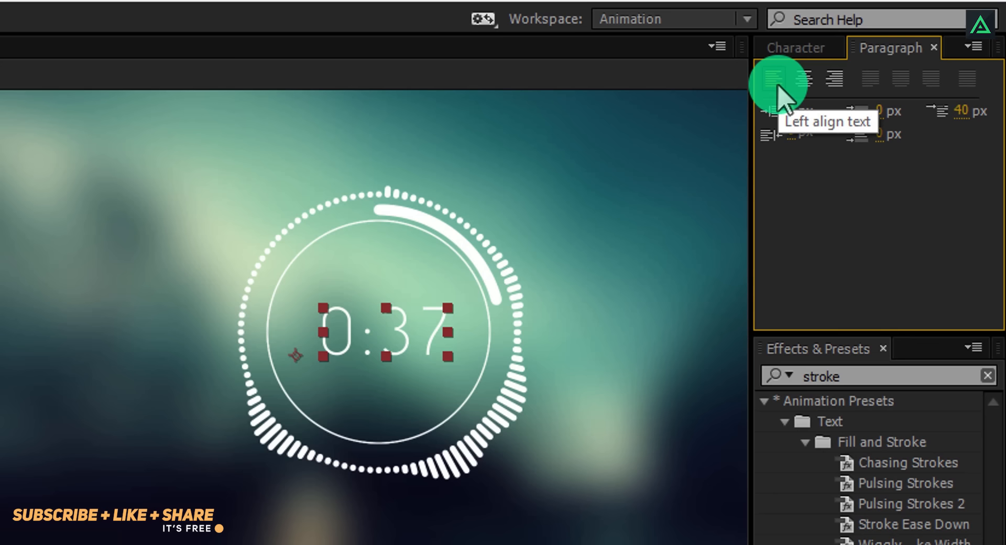
pyautogui.click(803, 79)
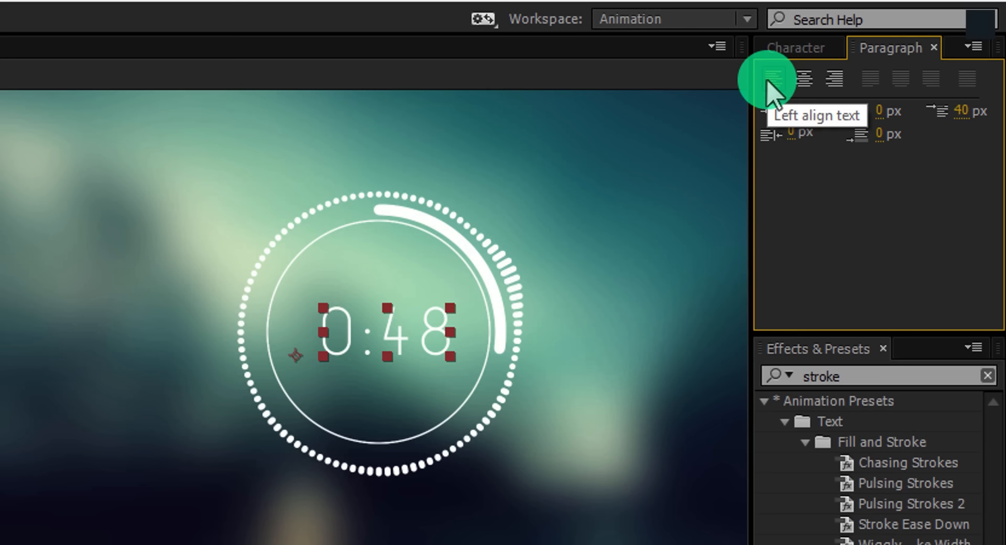
pyautogui.click(799, 47)
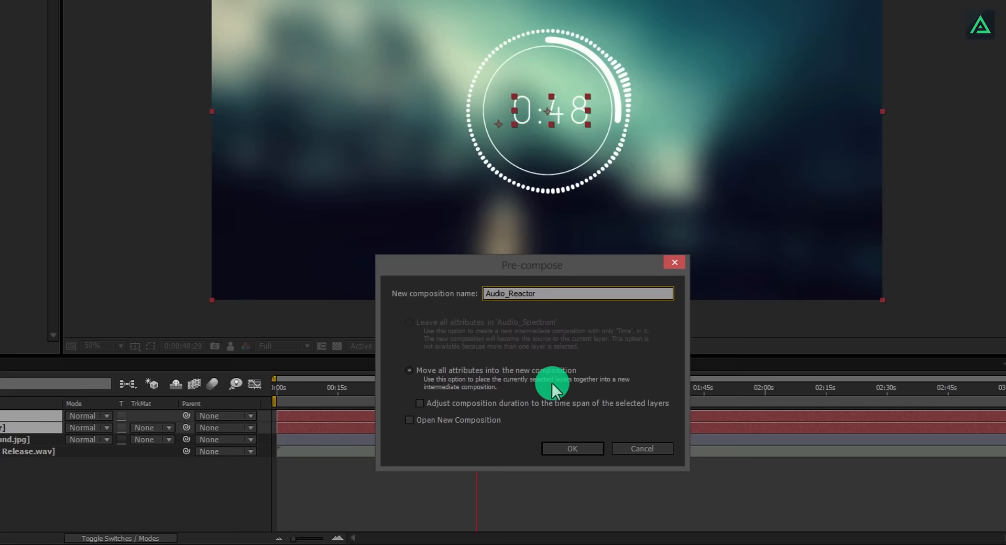
# - Pre-compose the layers as Audio_Reactor with Move all attributes into the new composition
pyautogui.click(572, 449)
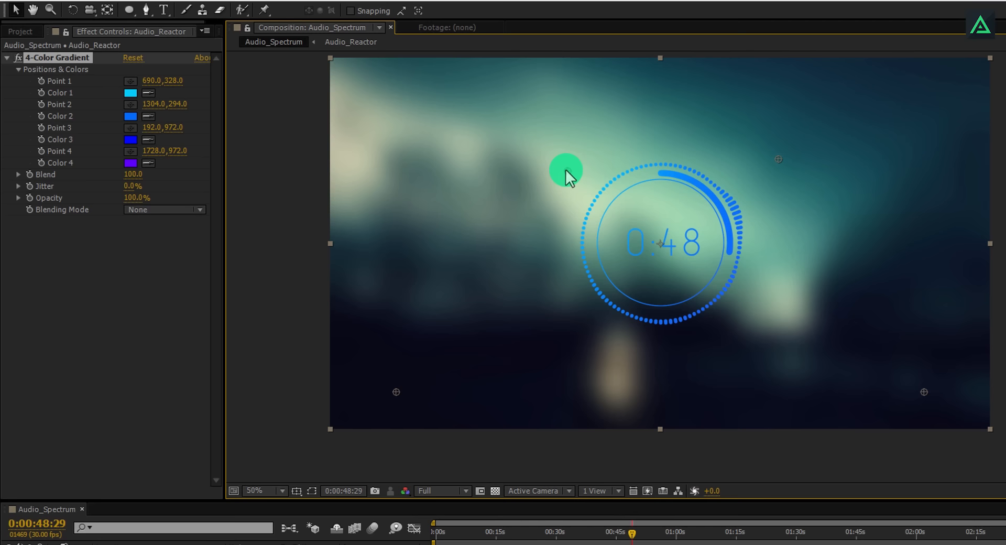
# - Reposition a gradient colour point near the circle and lighten Color 2 of the 4-Color Gradient
pyautogui.moveTo(565, 170); pyautogui.dragTo(744, 357)
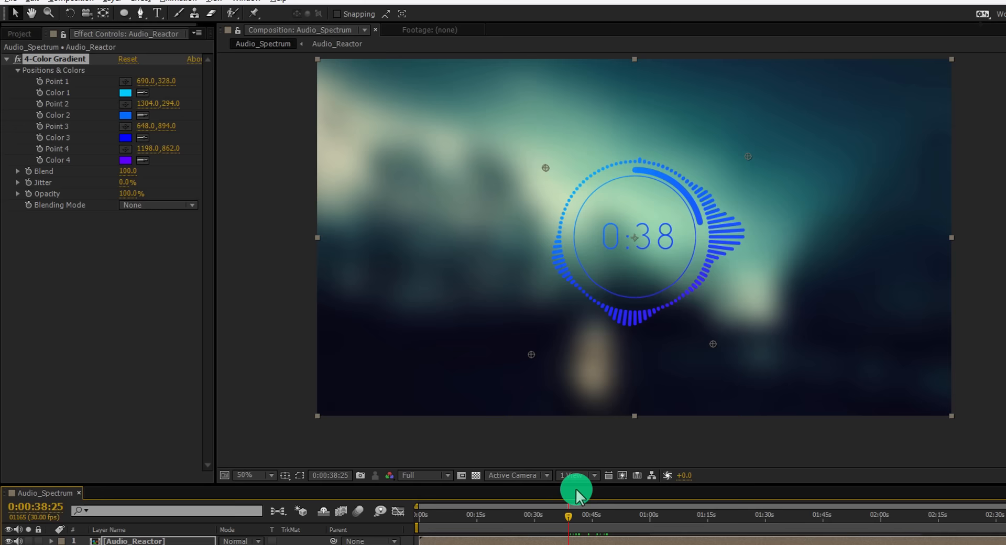
pyautogui.click(112, 138)
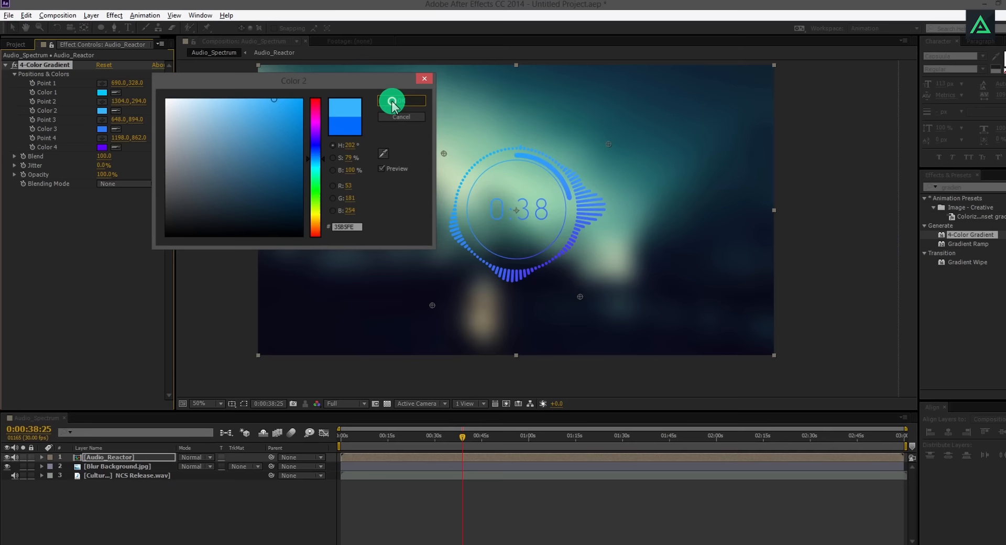
pyautogui.click(391, 101)
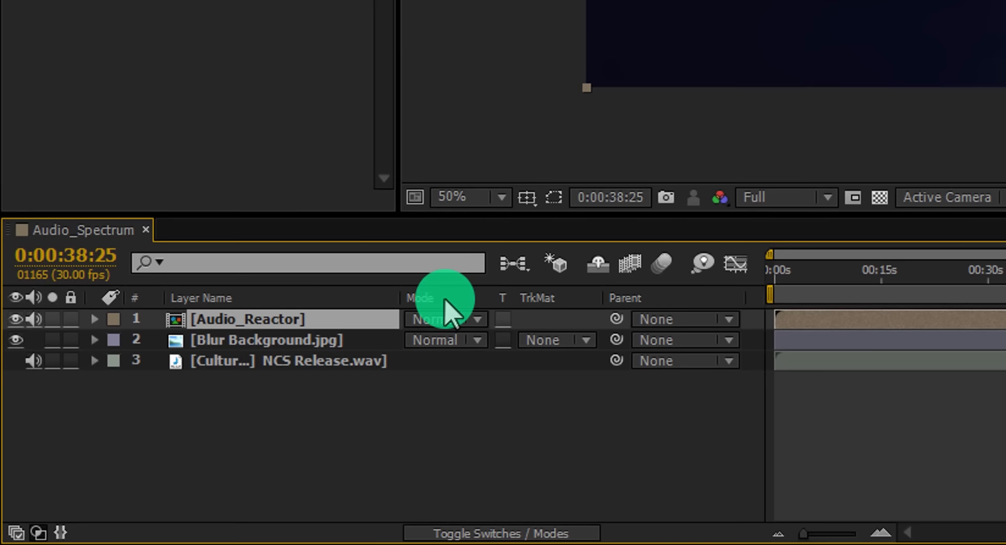
# - Choose Screen blending mode for the Audio_Reactor layer in the timeline Mode column
pyautogui.click(444, 320)
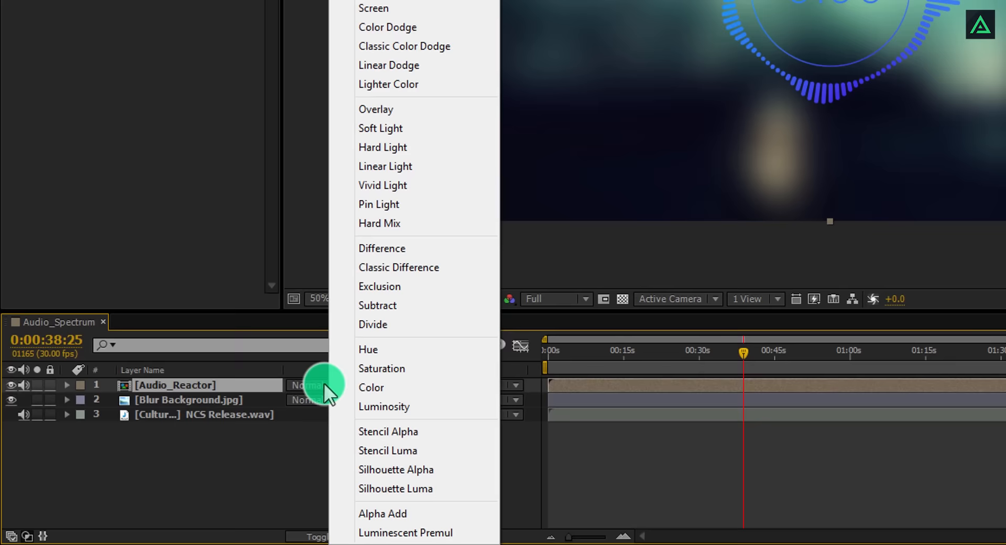
pyautogui.click(371, 8)
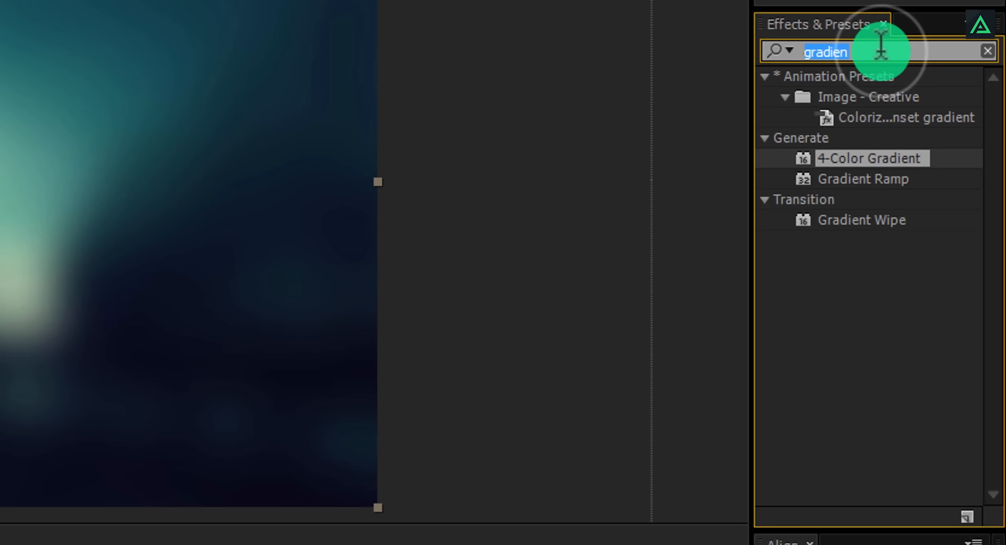
# - Search Effects & Presets for glow and apply Stylize > Glow to Audio_Reactor
pyautogui.write('glow')
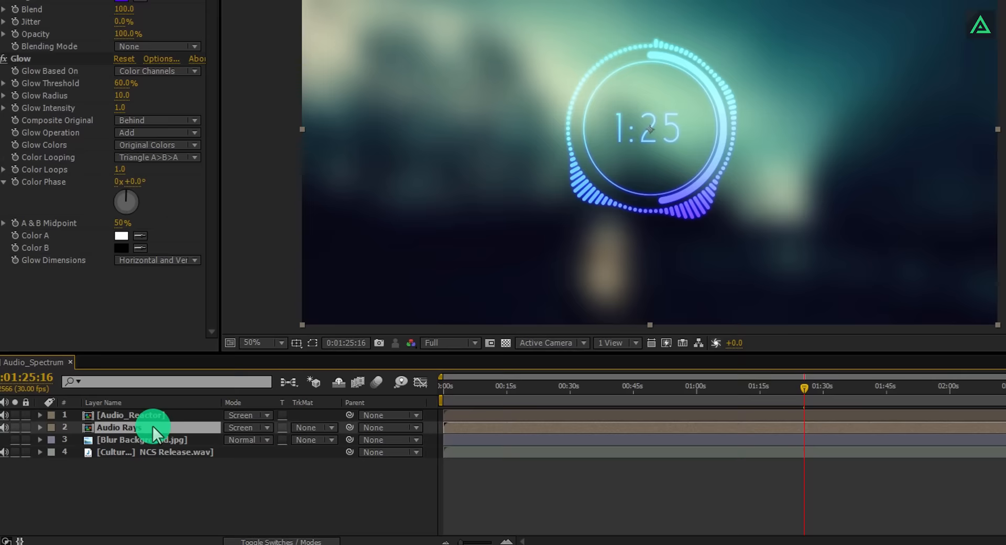
# - Search Effects & Presets for glow, then burst, to locate CC Light Burst 2.5 for Audio Rays
pyautogui.write('glow')
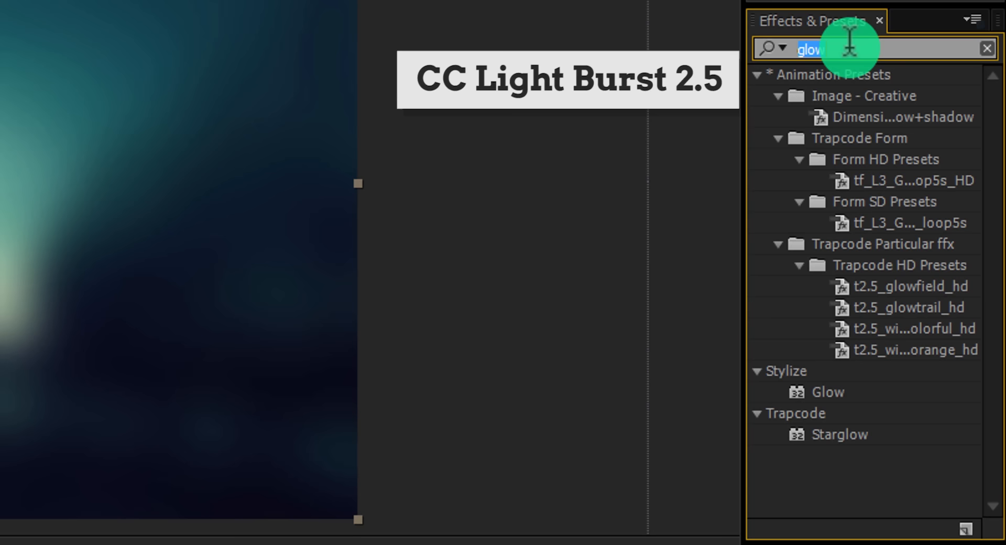
pyautogui.write('burst')
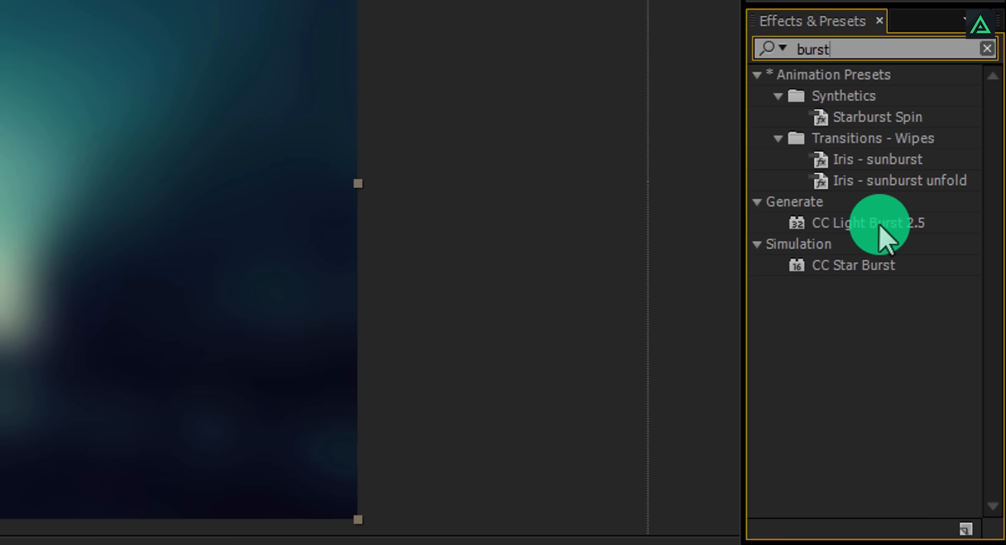